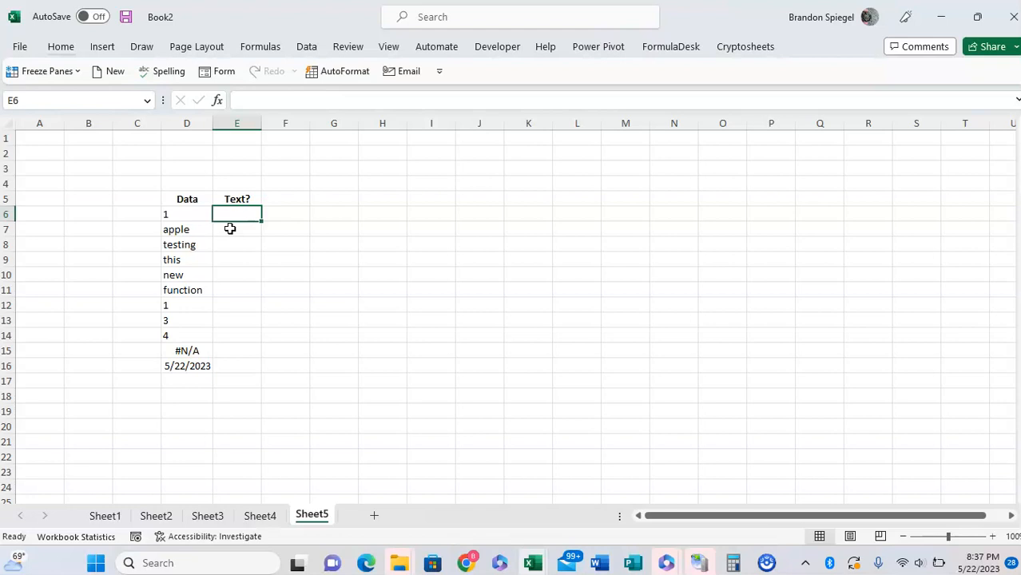
Step: Enter =T(D6) in E6 under Text?, returning blank for the number in D6
text(=t)
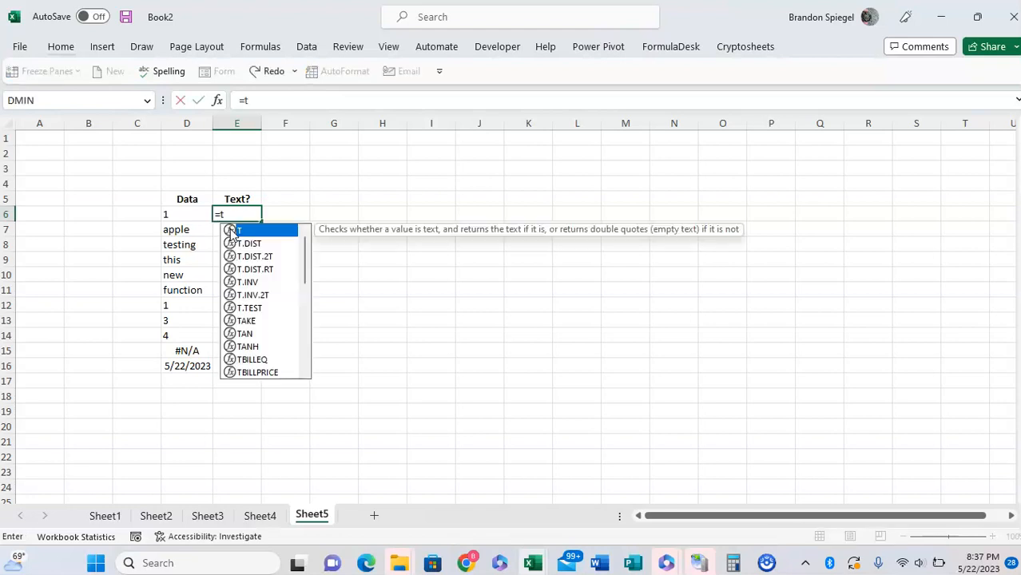
mouse_move(324, 233)
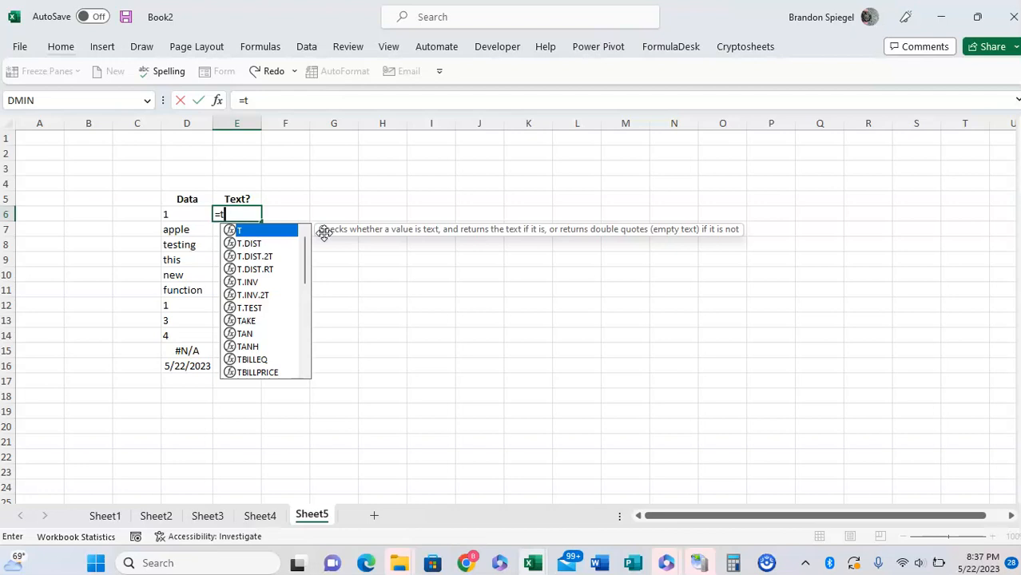
text(()
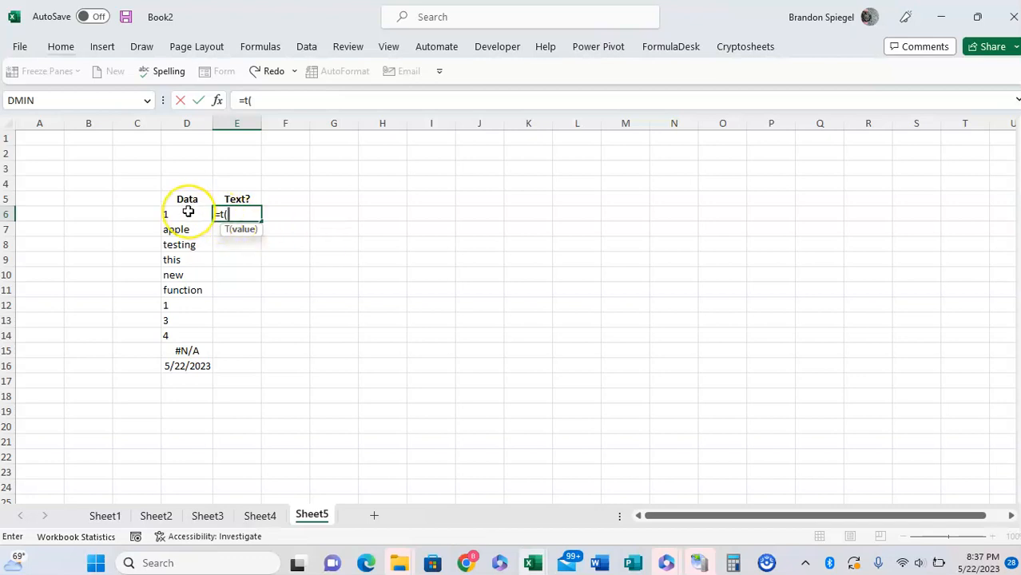
click(186, 214)
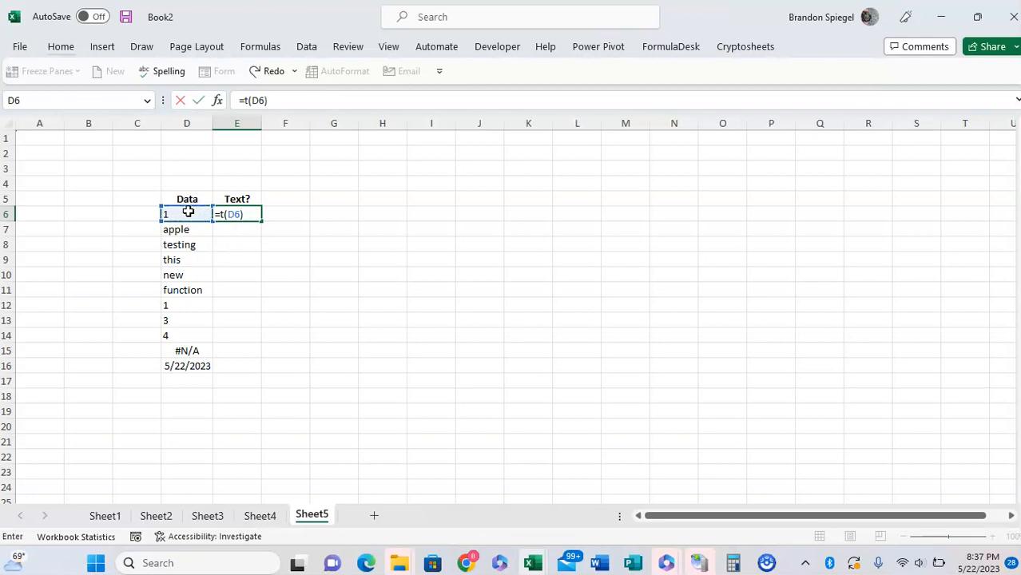
key(Enter)
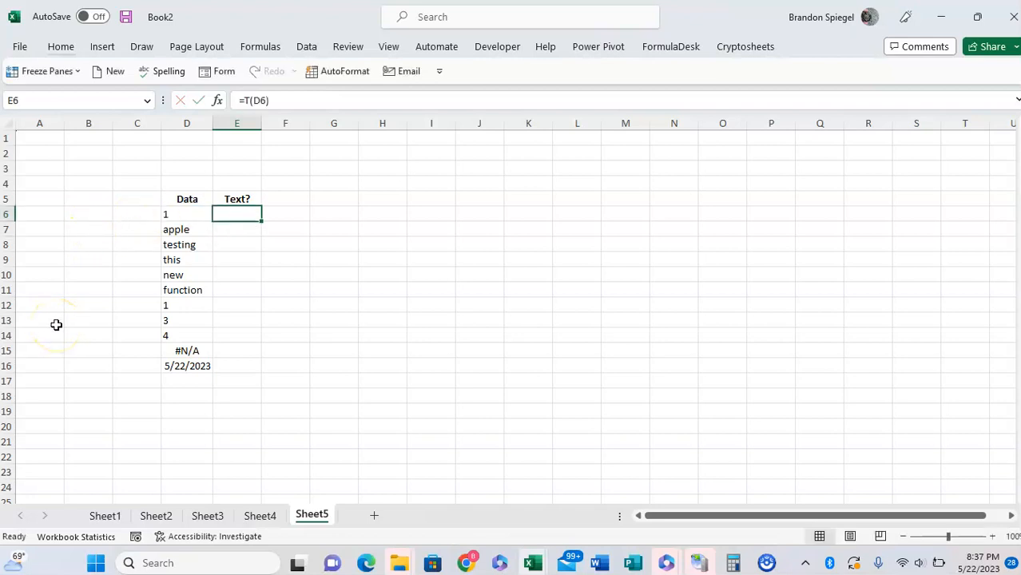
Step: Copy the T formula from E6 into E7:E16, cancelling a stray ISTEXT entry along the way
key(ctrl+c)
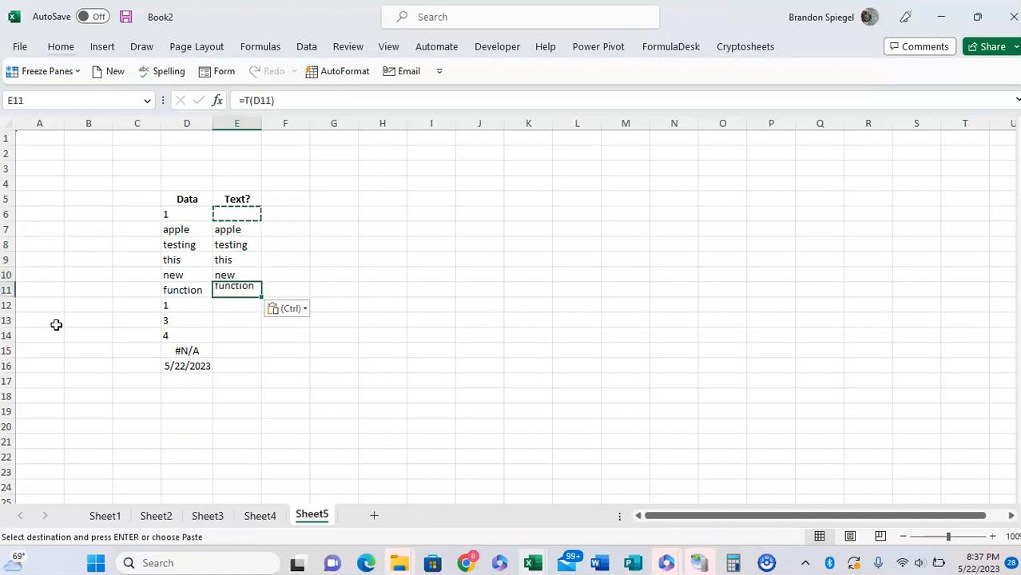
key(enter)
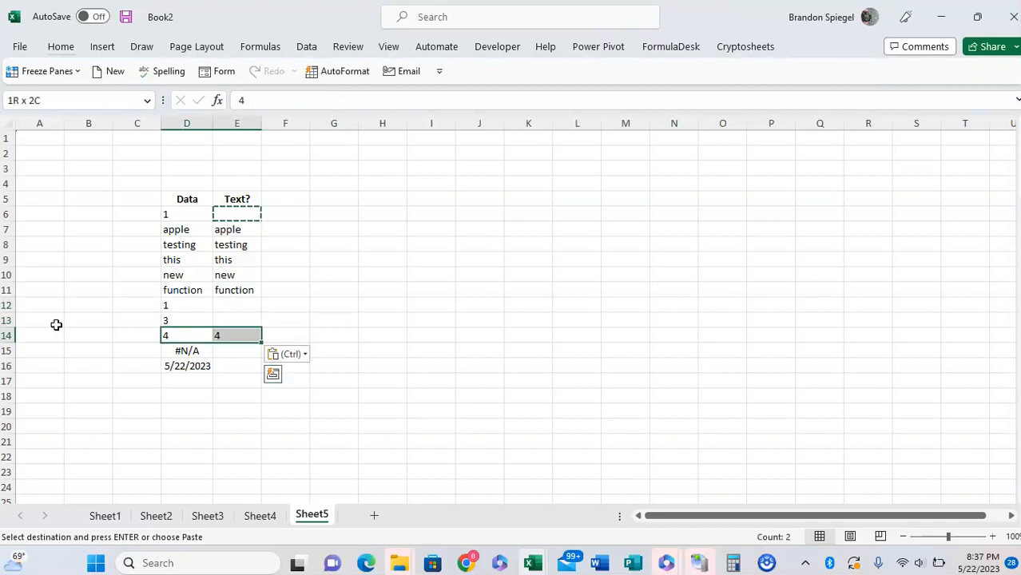
text(=istex)
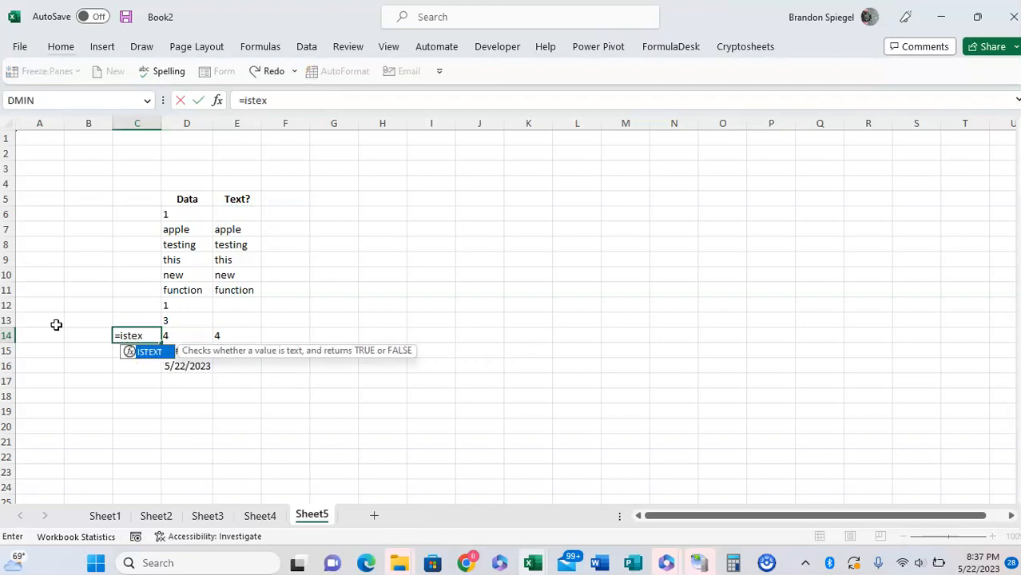
key(Enter)
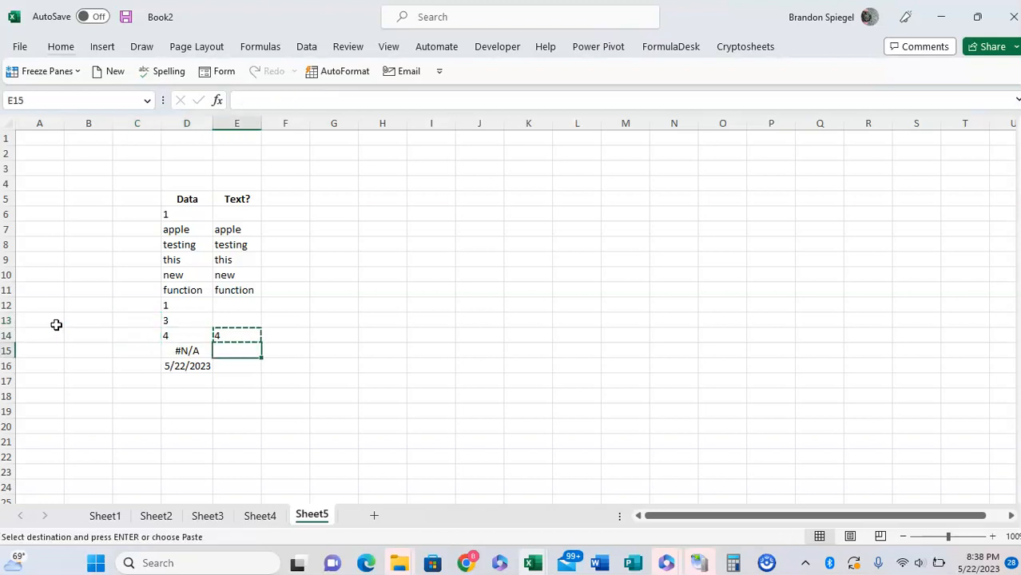
key(Enter)
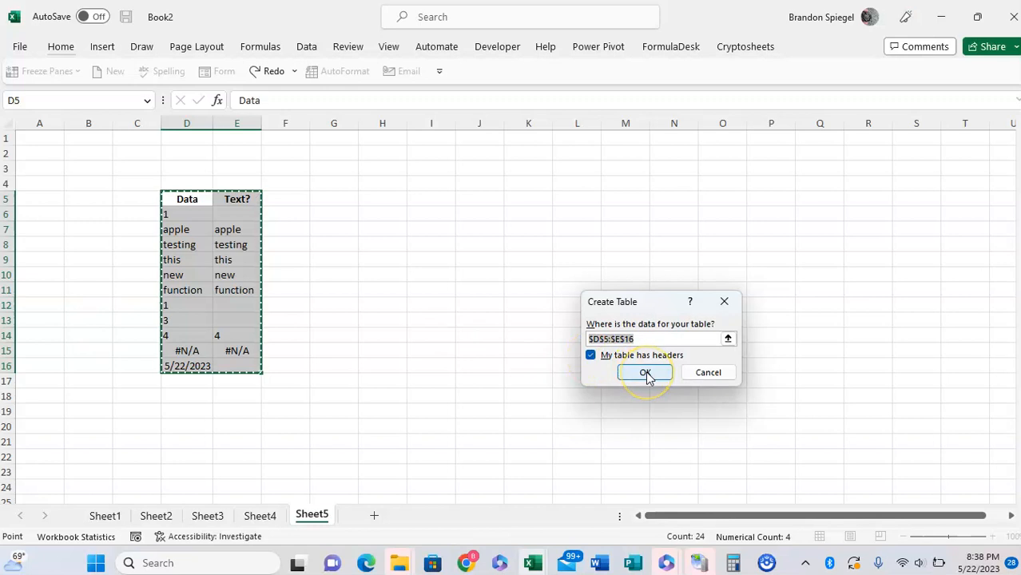
click(646, 372)
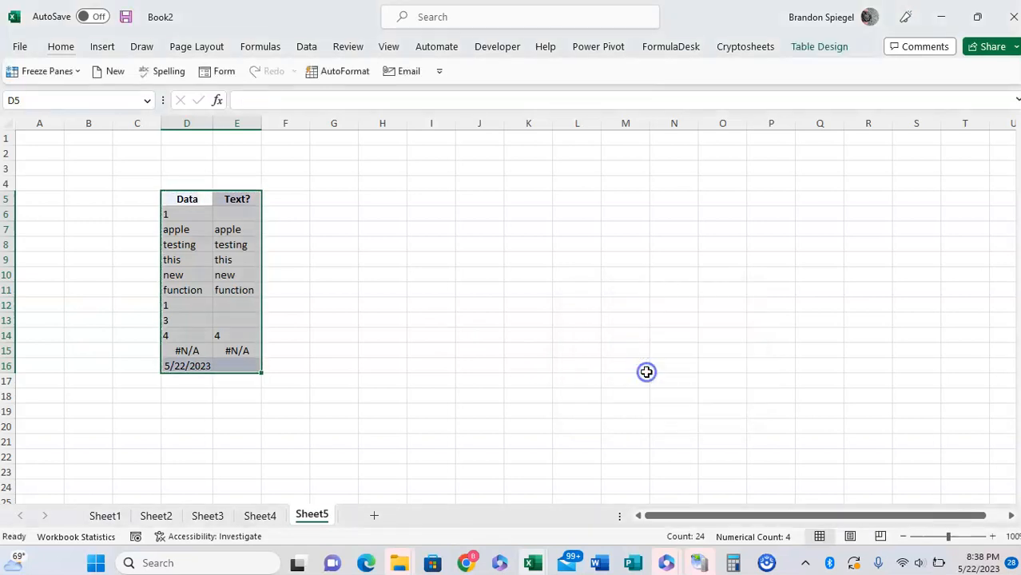
click(254, 199)
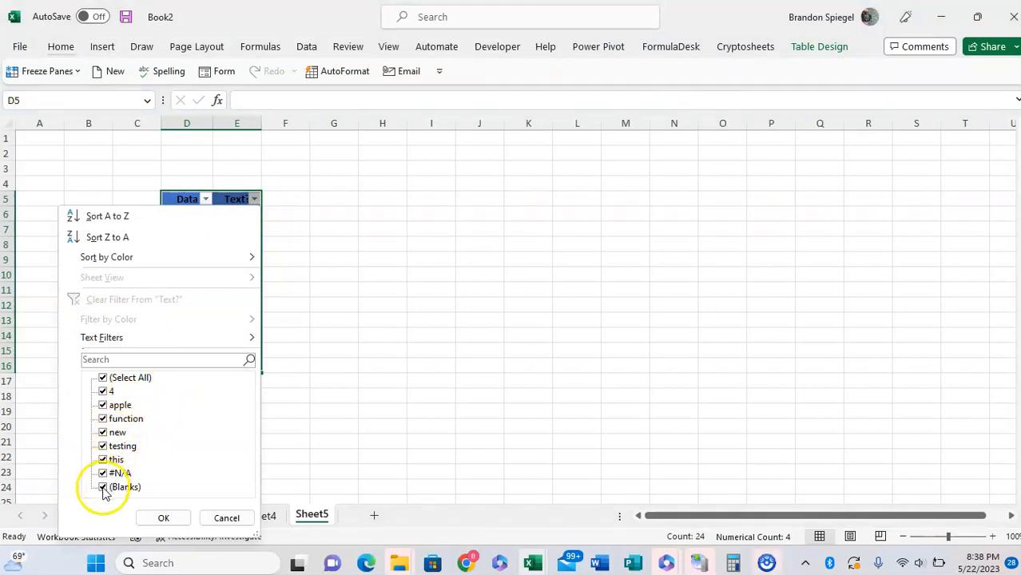
click(163, 518)
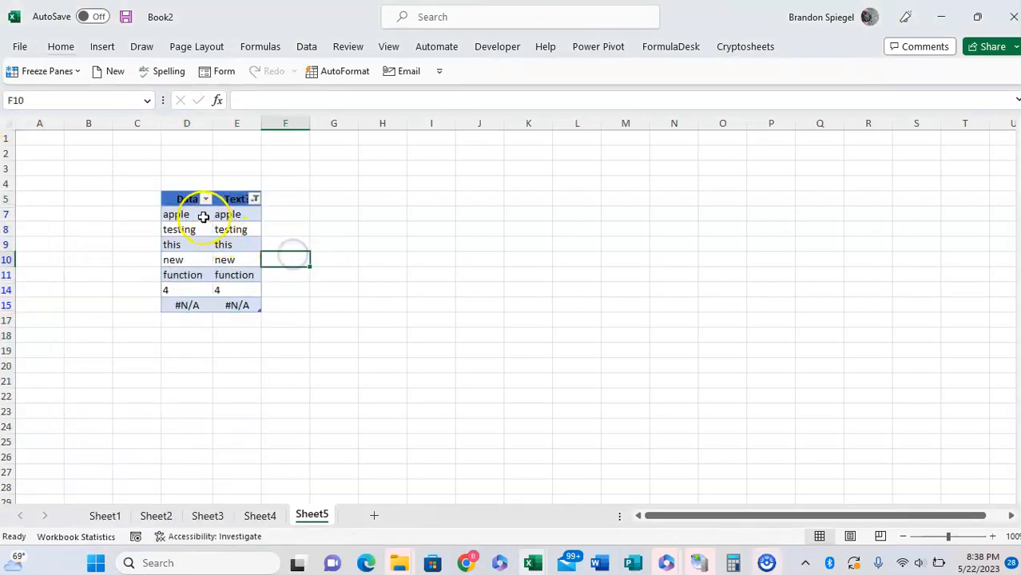
click(284, 214)
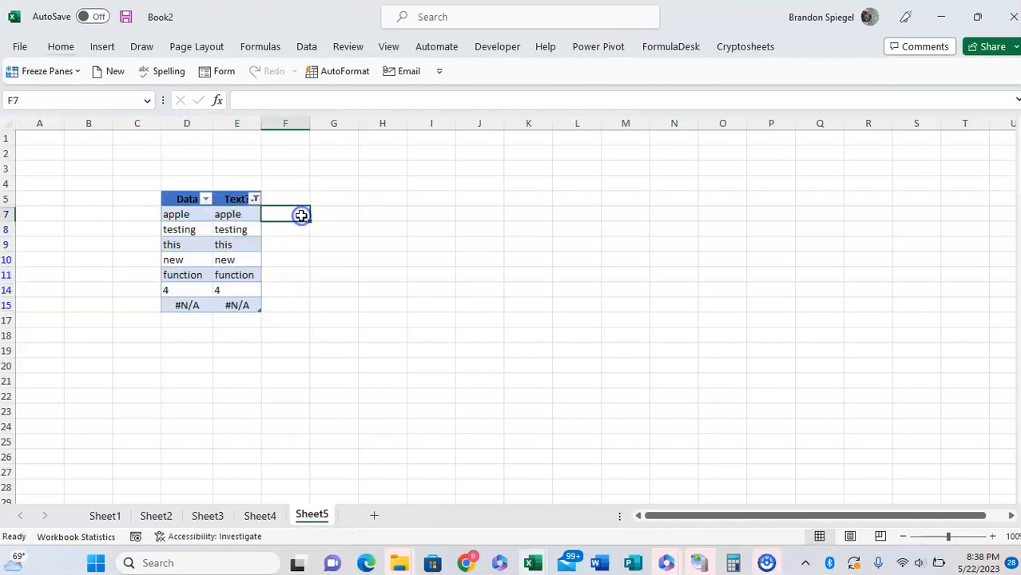
click(254, 198)
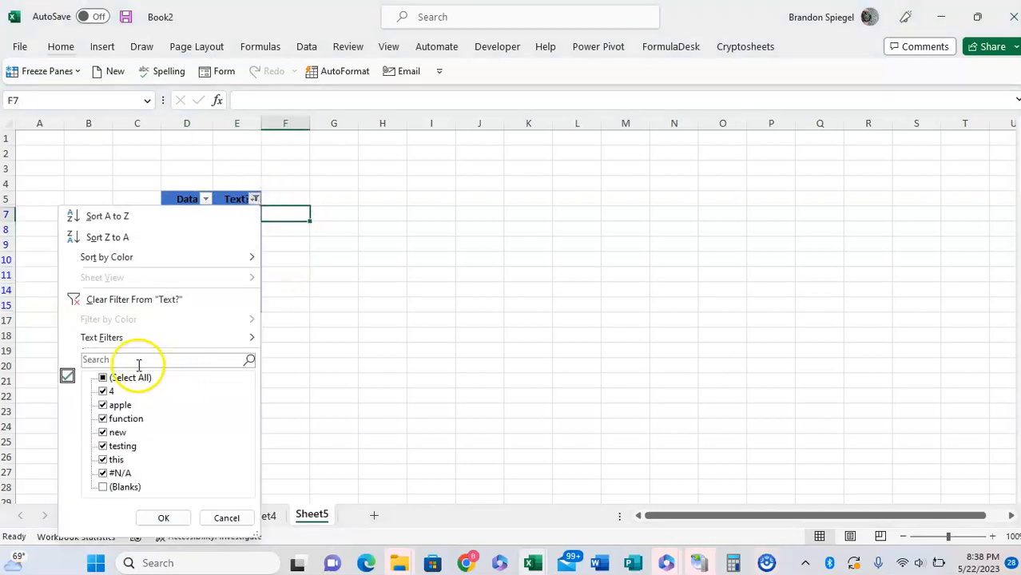
click(102, 378)
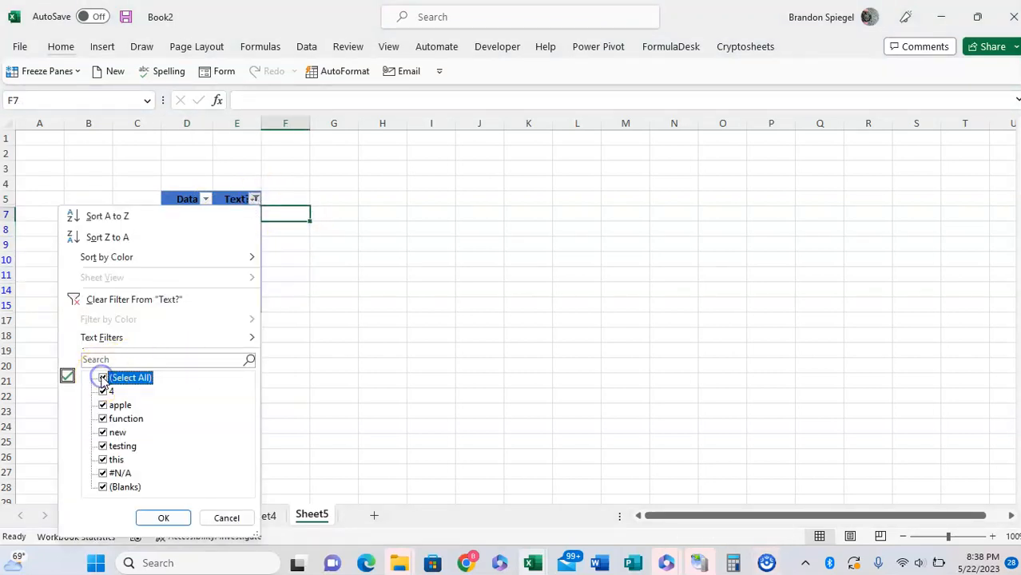
click(102, 377)
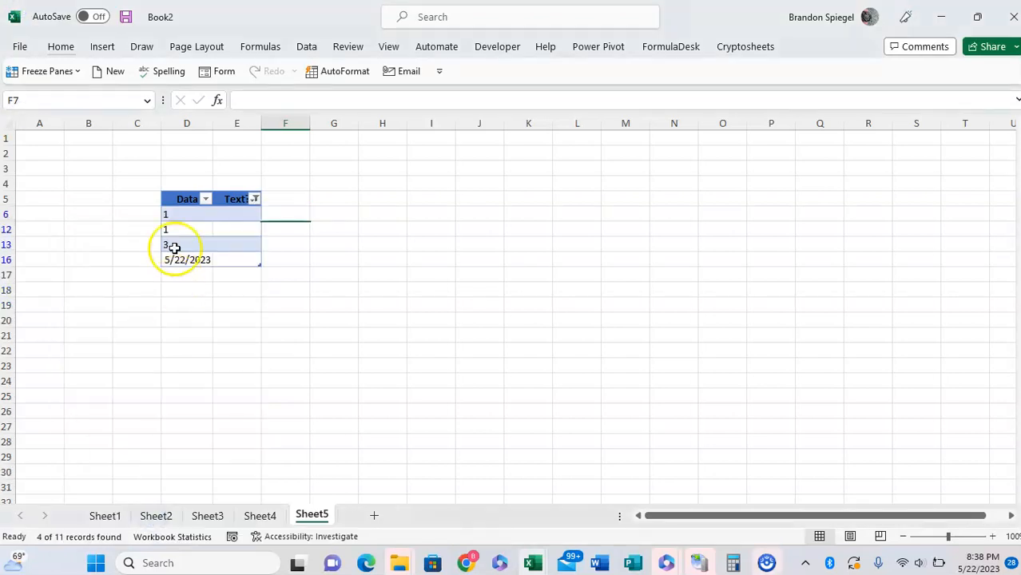
click(185, 214)
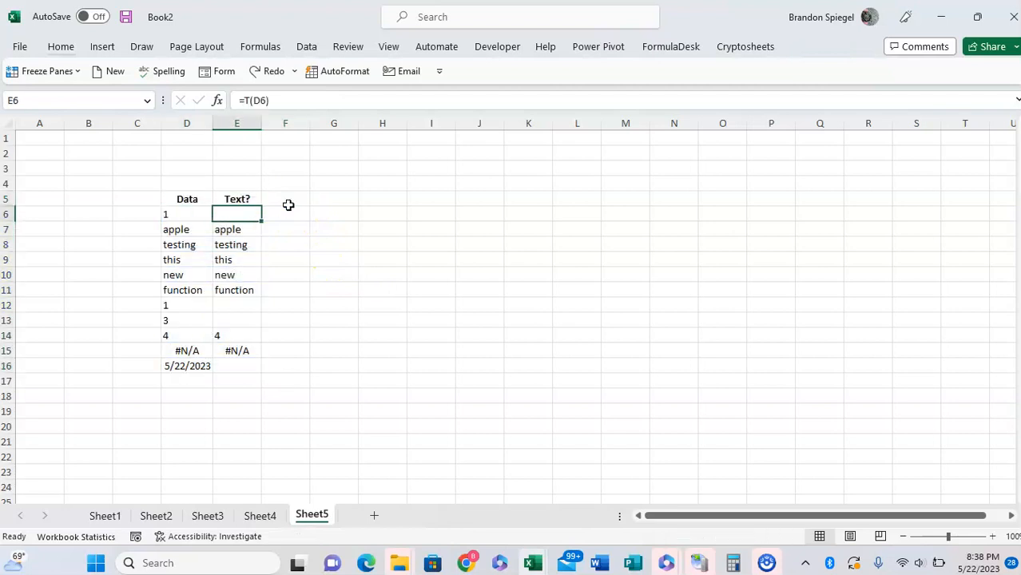
Step: Rewrite E6 as =IF(T(D6)="","not text",D6) so non-text shows 'not text'
double_click(237, 214)
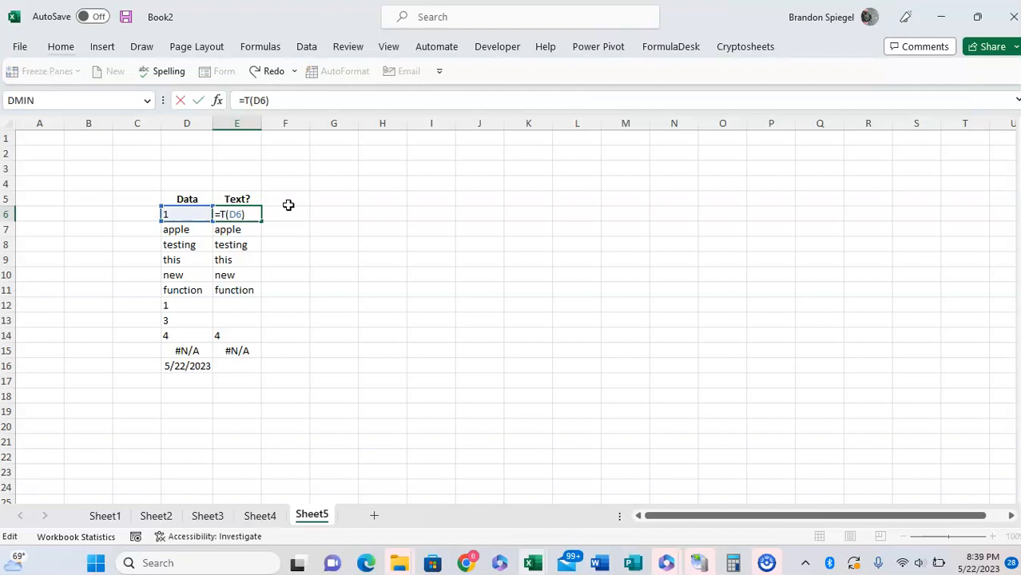
text(if()
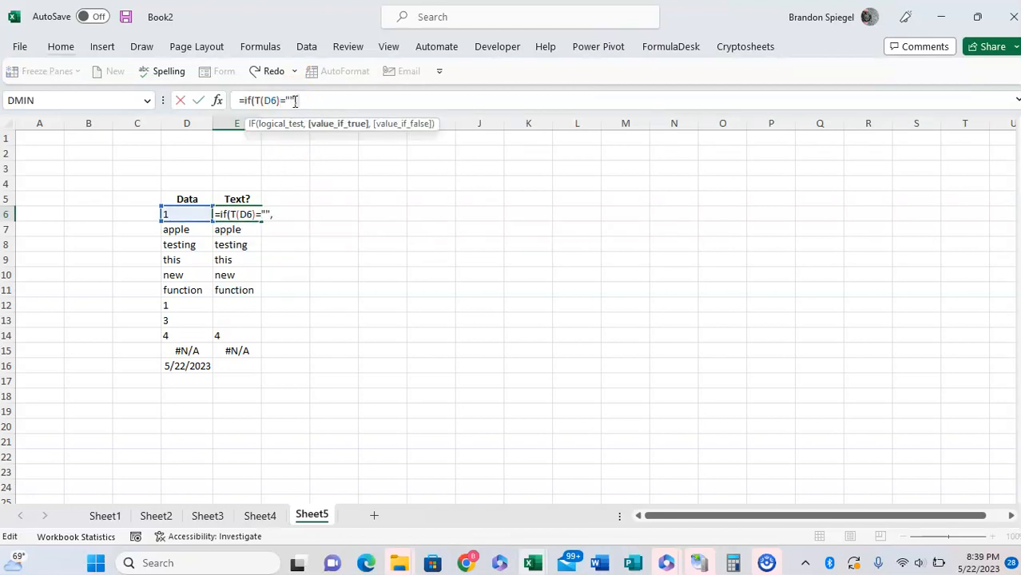
text(T)
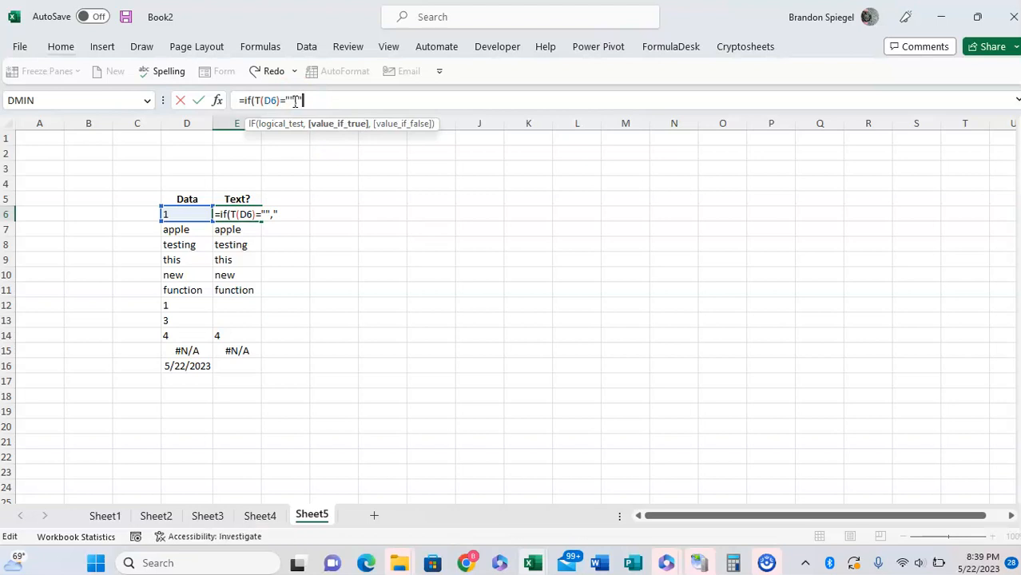
text(not)
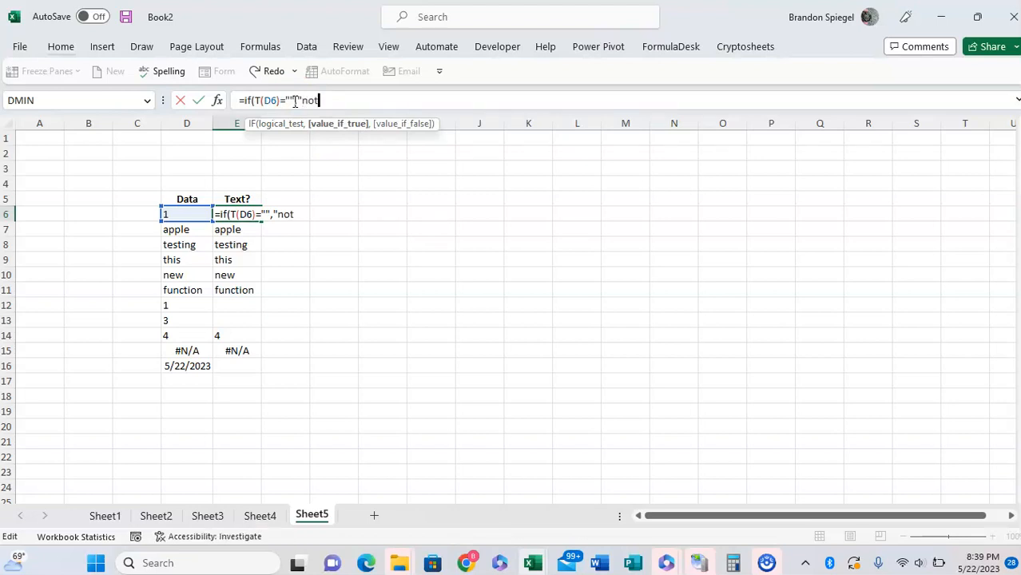
text(tex)
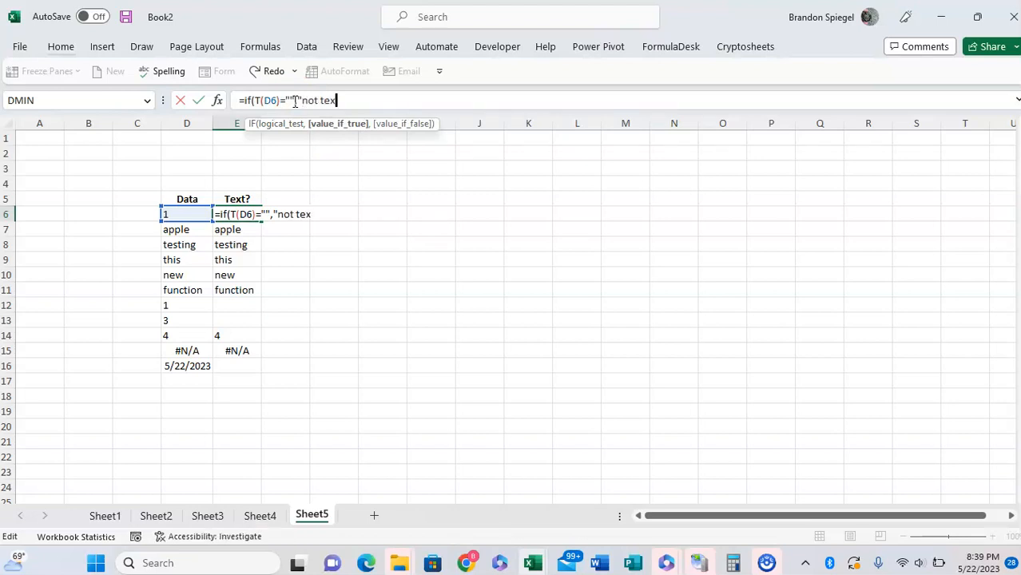
text(t")
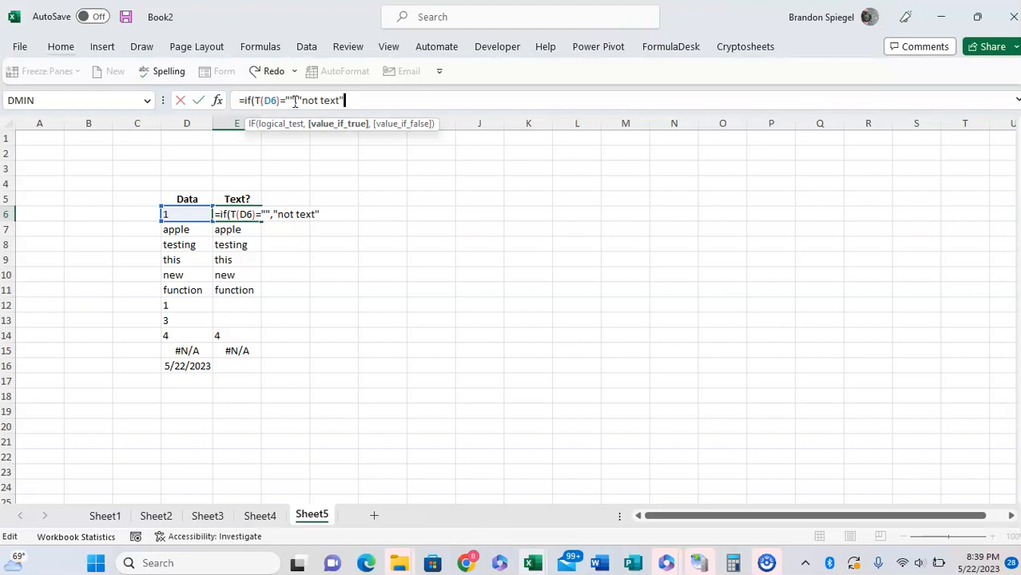
click(181, 214)
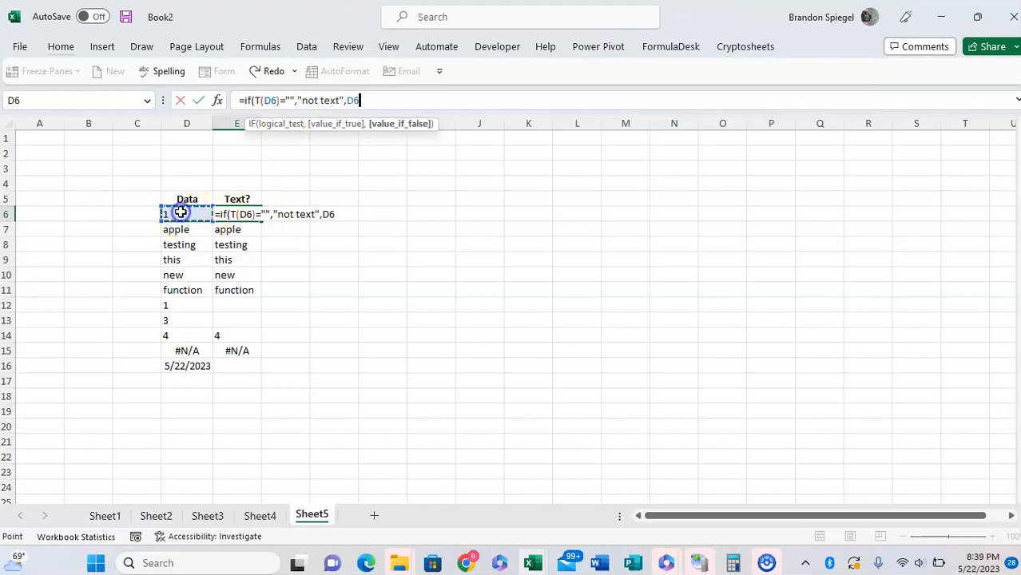
key(Enter)
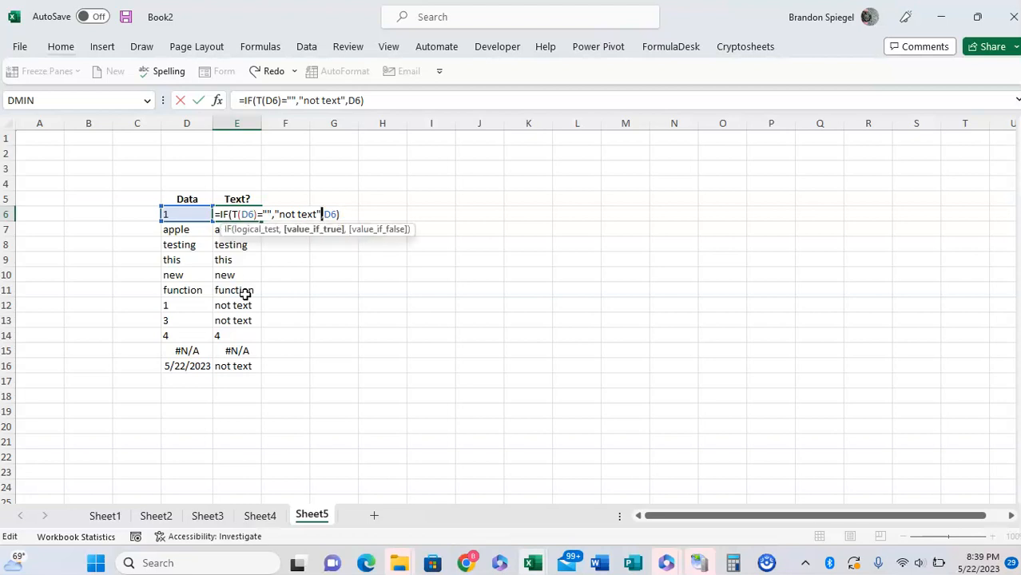
Step: Reopen E6 for editing with the "not text" argument highlighted
double_click(298, 214)
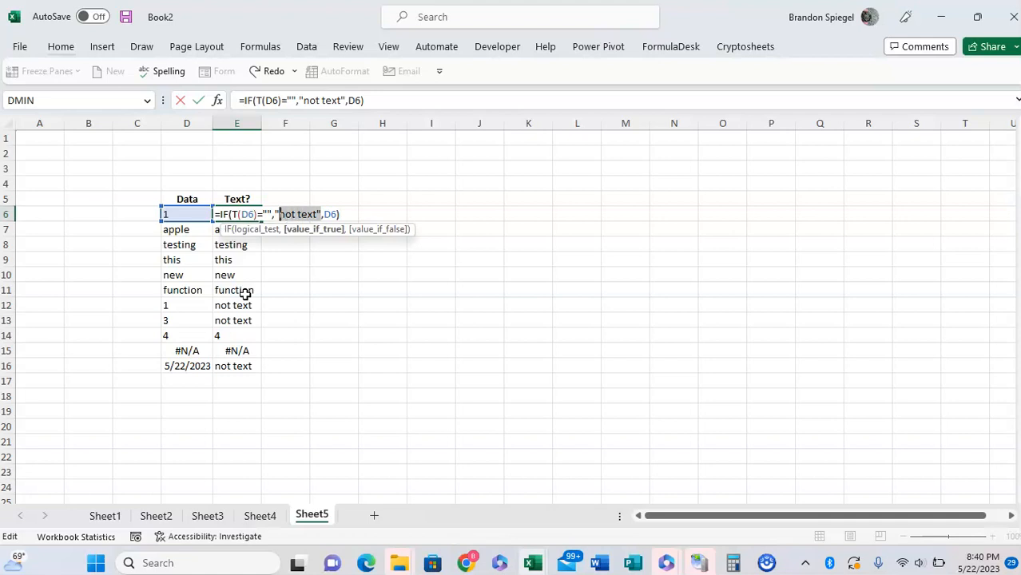